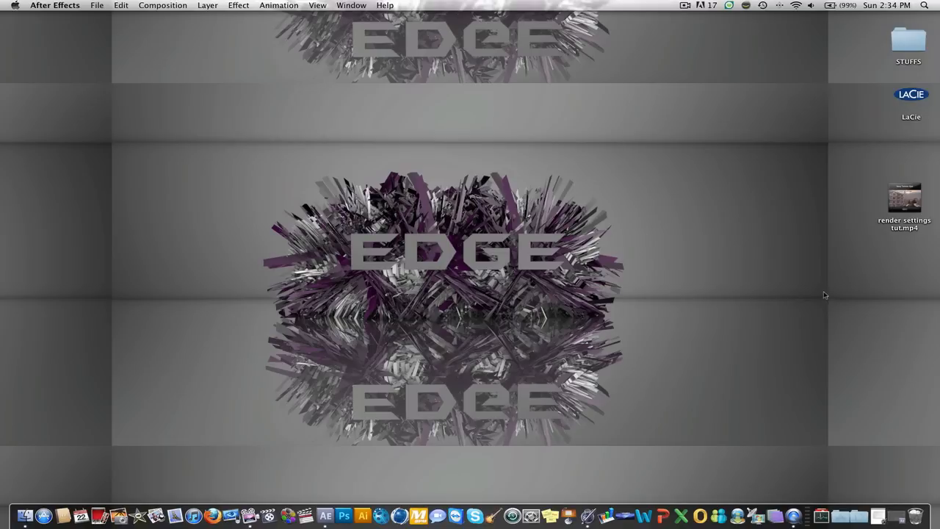
pyautogui.moveTo(870, 473)
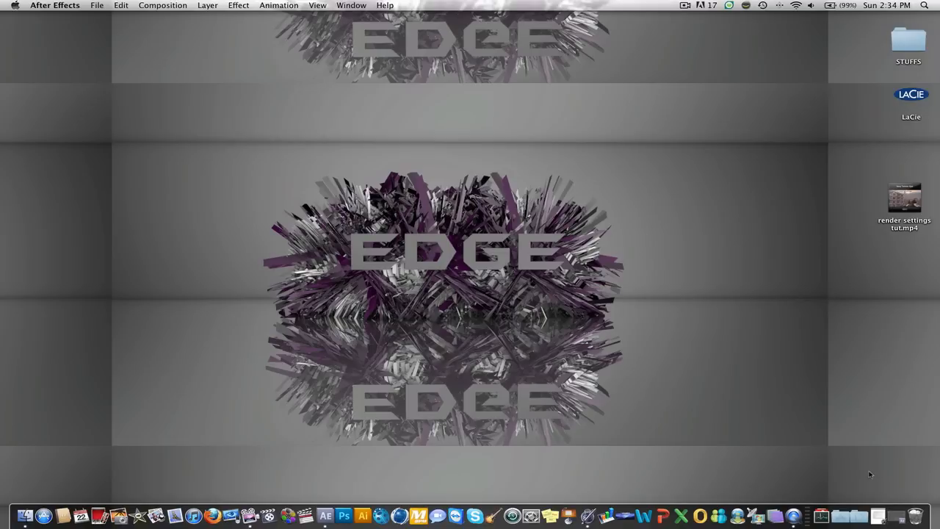
# - Bring the After Effects project window to the front from the Finder desktop
pyautogui.click(329, 514)
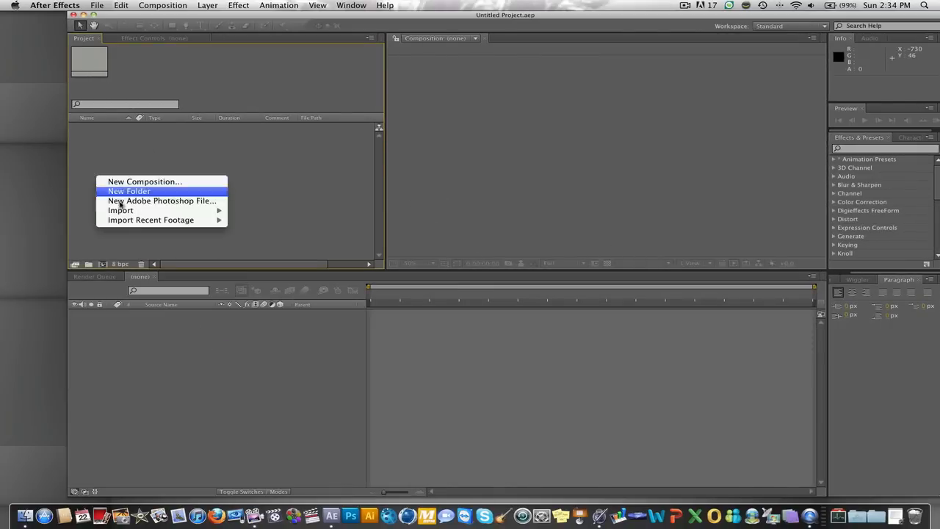
# - Import render settings tut.mp4 from the Desktop and create a matching composition
pyautogui.click(121, 210)
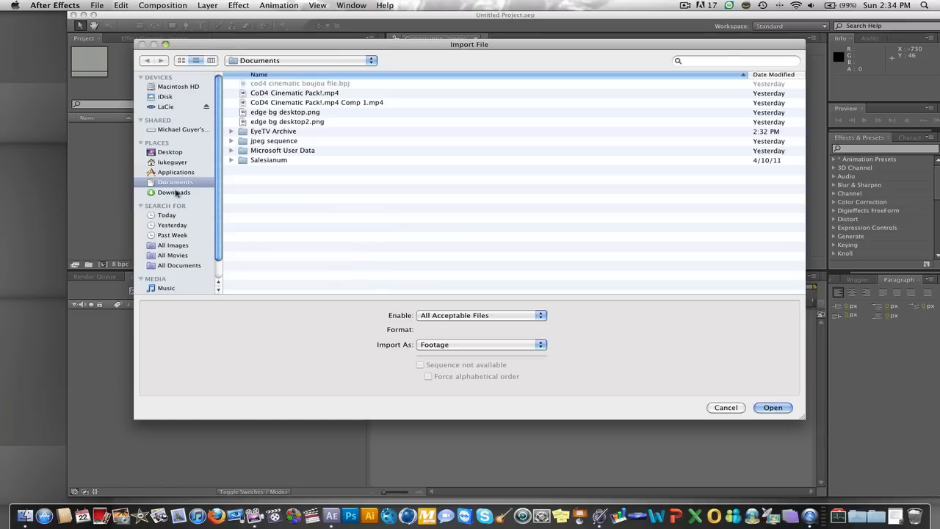
pyautogui.click(171, 151)
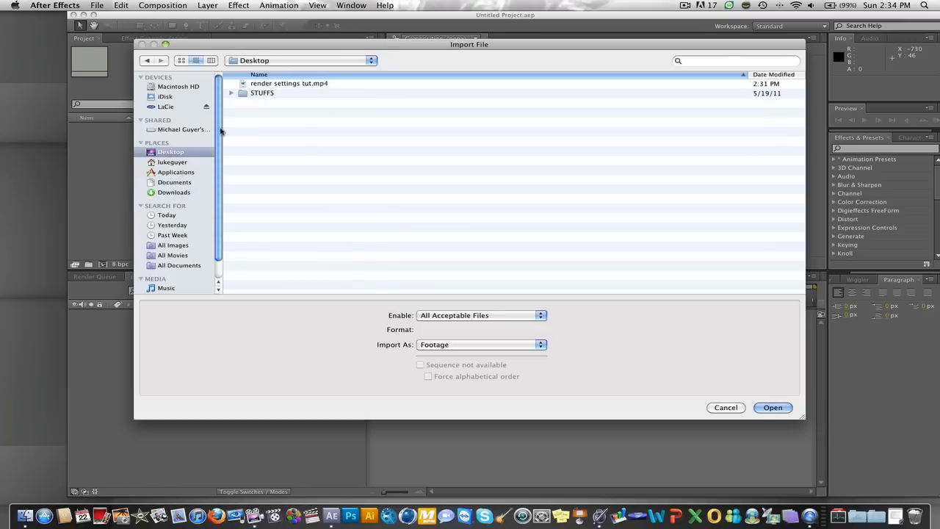
pyautogui.click(773, 407)
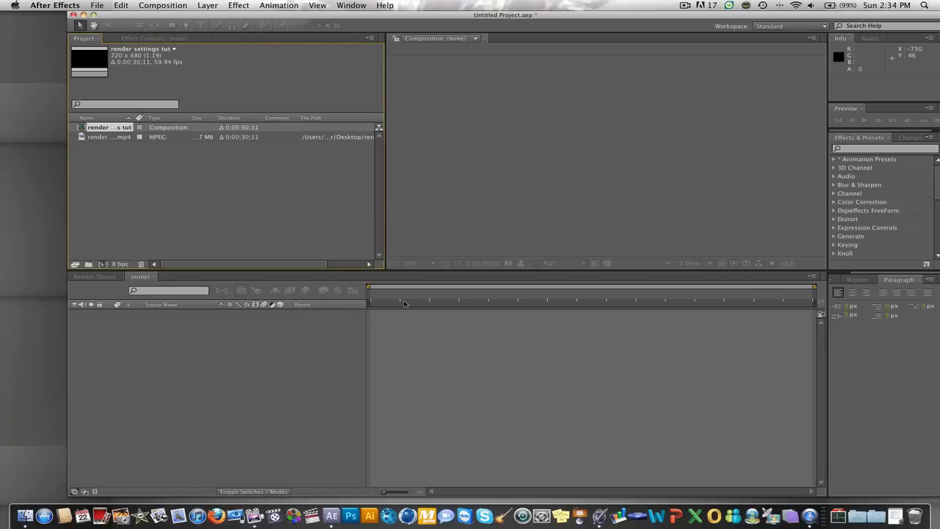
# - Open the render settings tut composition and view its Composition Settings
pyautogui.doubleClick(109, 126)
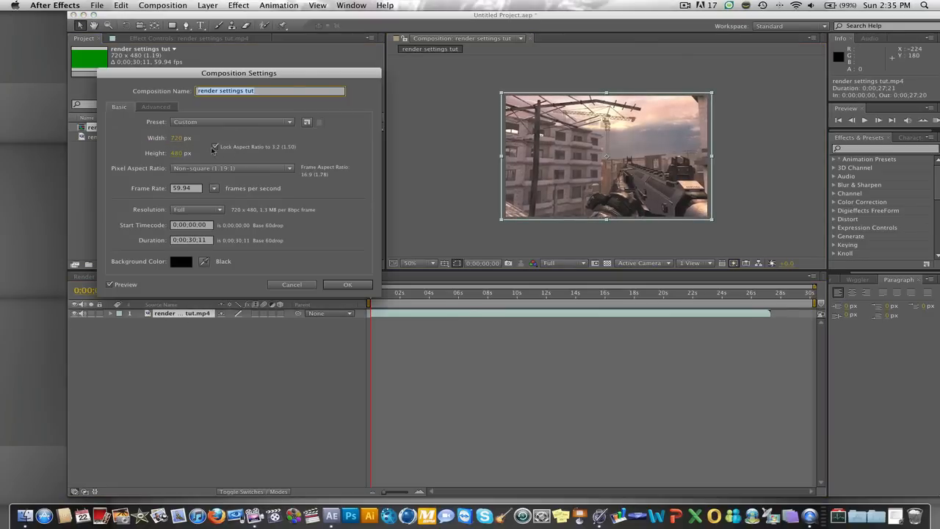
# - Resize the composition to 1280 x 720 with the aspect ratio relocked, and confirm
pyautogui.click(186, 138)
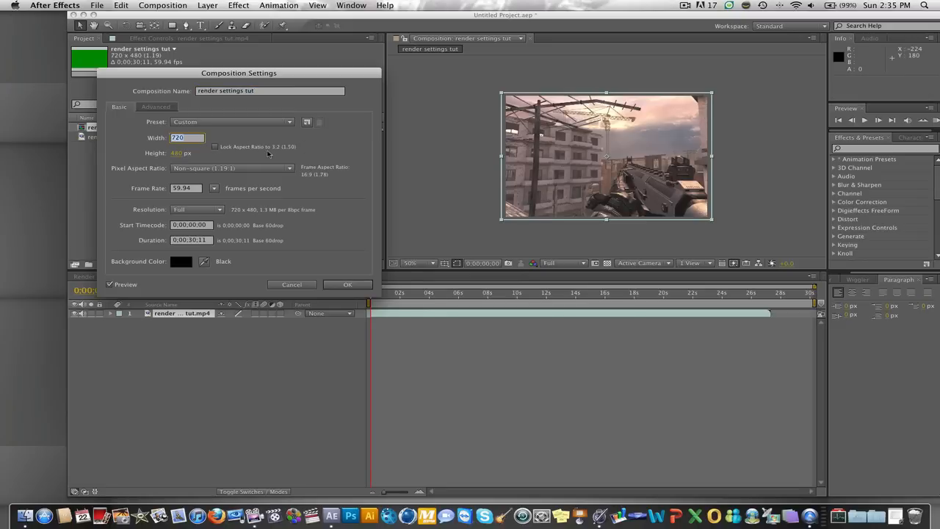
pyautogui.write('1280')
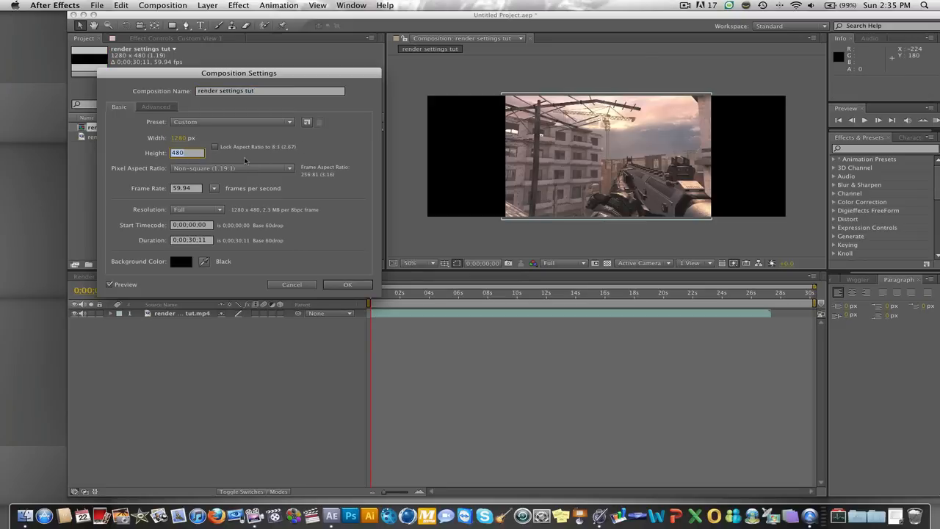
pyautogui.write('720')
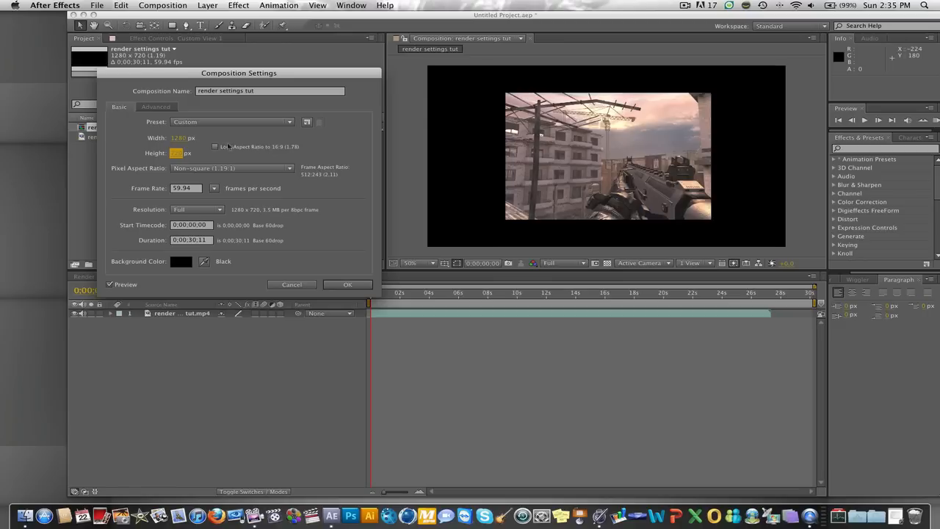
pyautogui.click(214, 147)
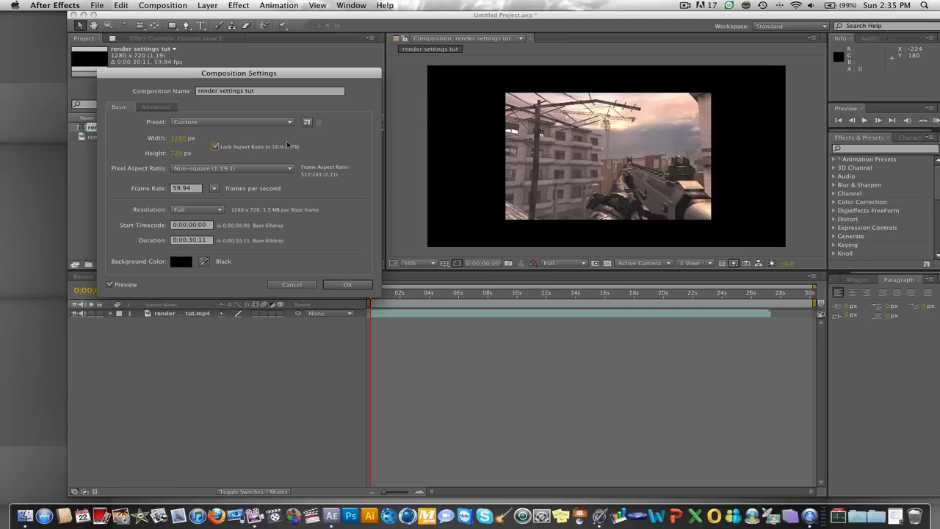
pyautogui.moveTo(338, 143)
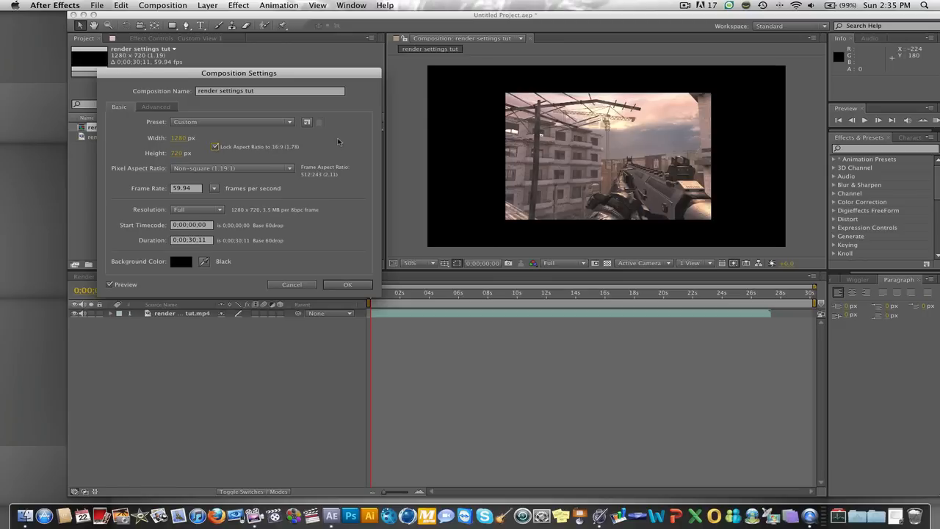
pyautogui.moveTo(356, 247)
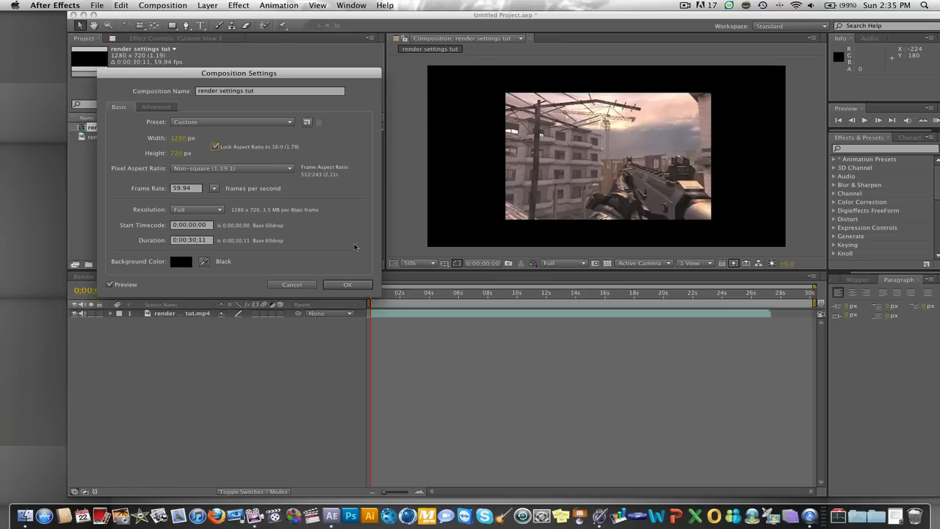
pyautogui.click(347, 285)
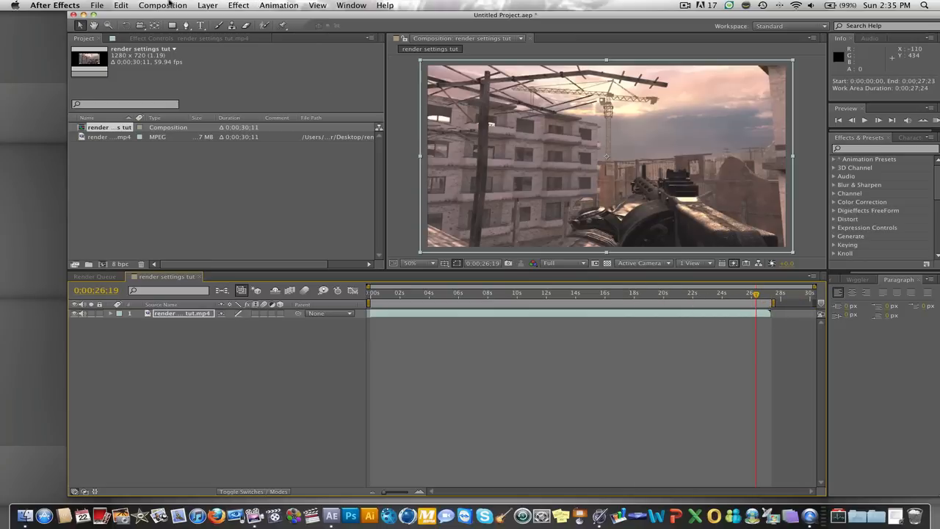
# - Add the composition to the Render Queue and open its Output Module settings
pyautogui.click(162, 6)
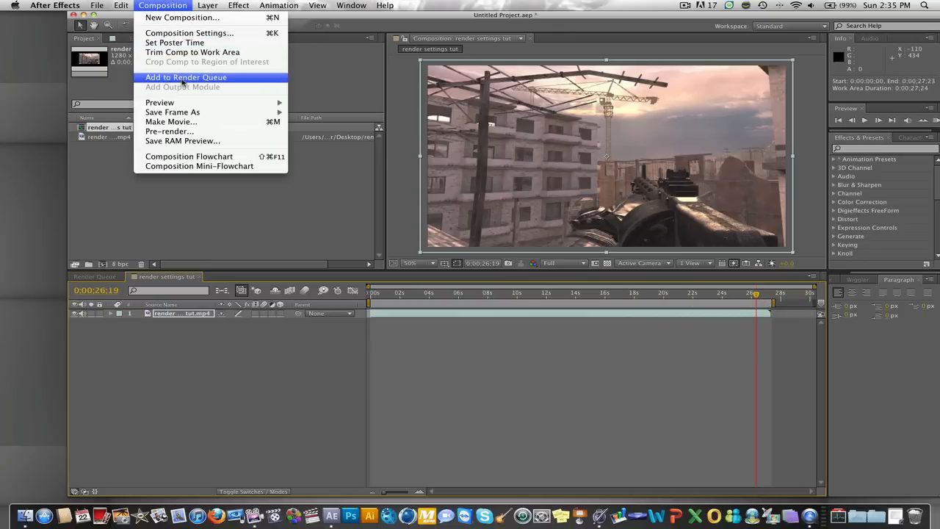
pyautogui.click(185, 77)
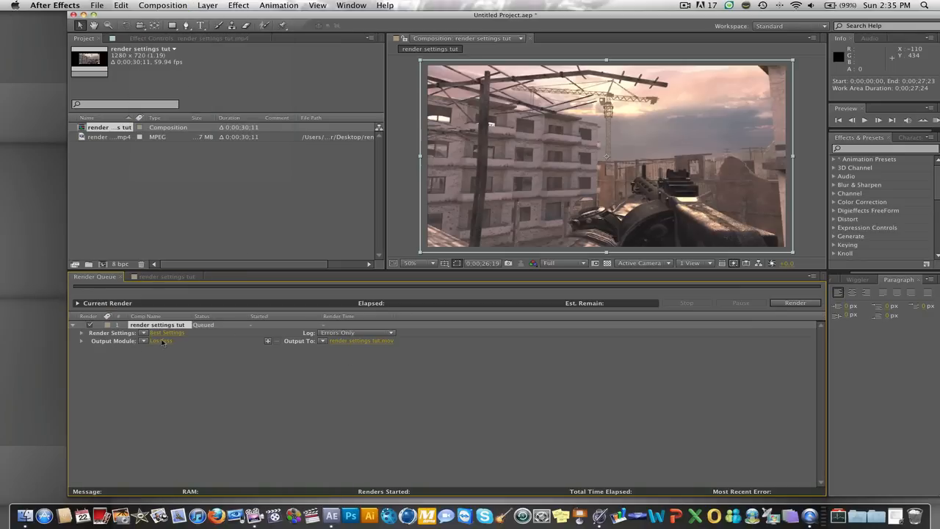
pyautogui.click(160, 340)
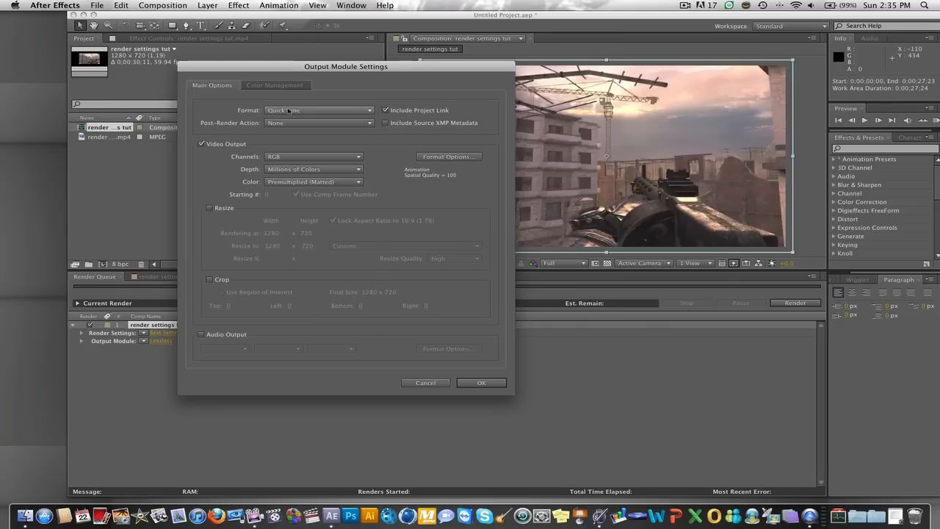
# - Set the output format to H.264 and bring up its Format Options
pyautogui.click(317, 110)
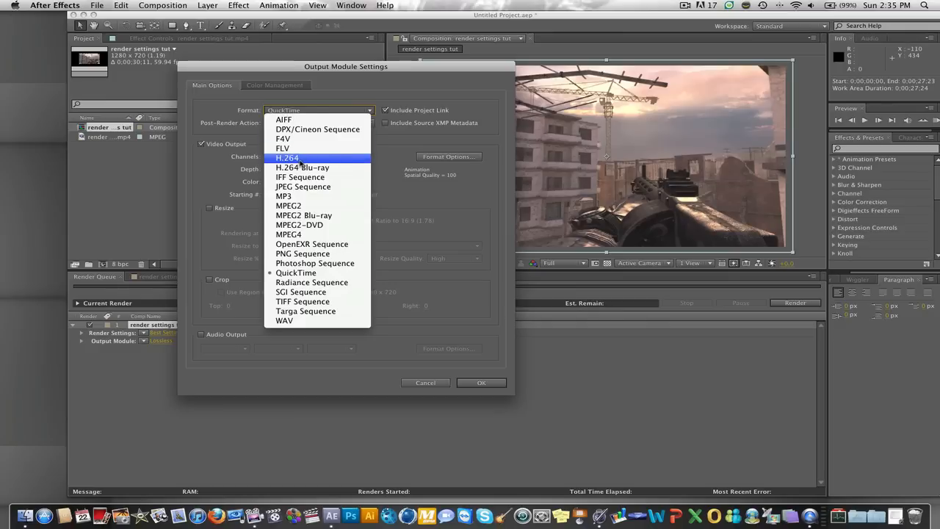
pyautogui.click(288, 157)
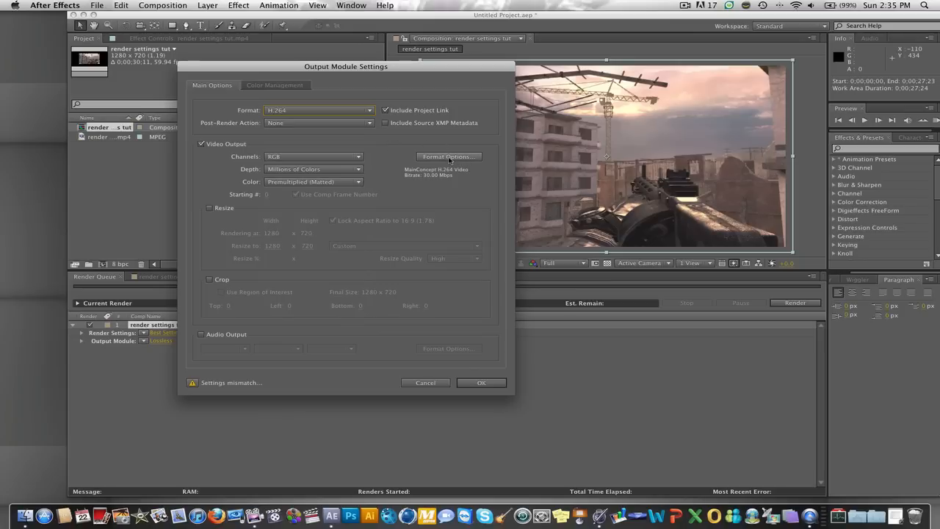
pyautogui.click(448, 156)
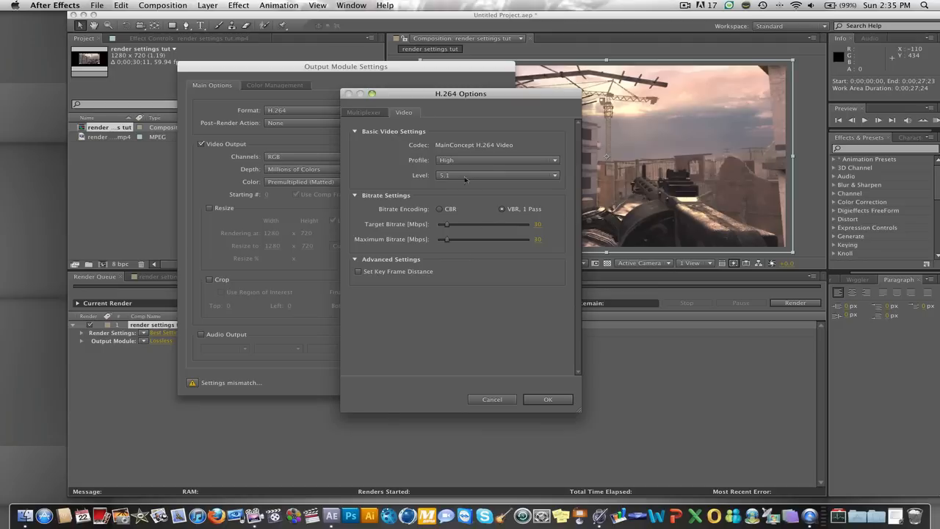
pyautogui.moveTo(459, 177)
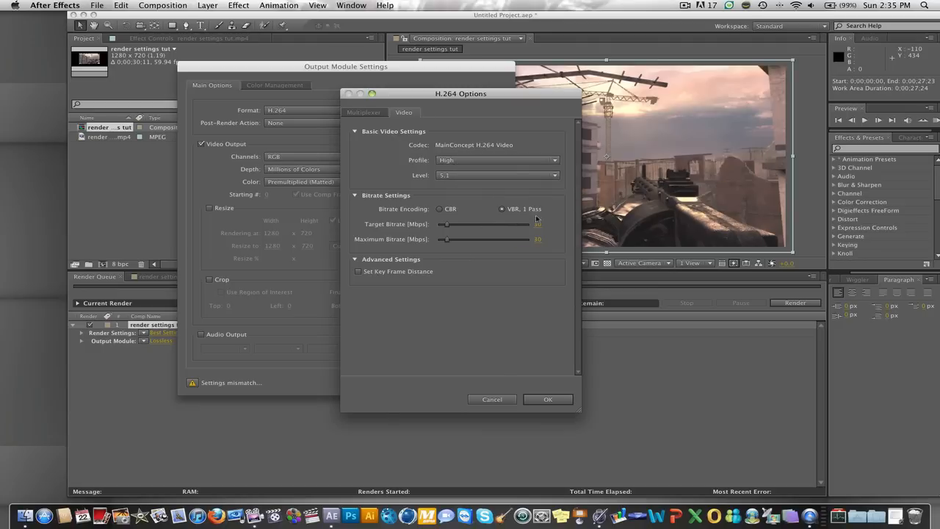
# - Confirm MP4 multiplexing in the H.264 options and accept them
pyautogui.click(364, 112)
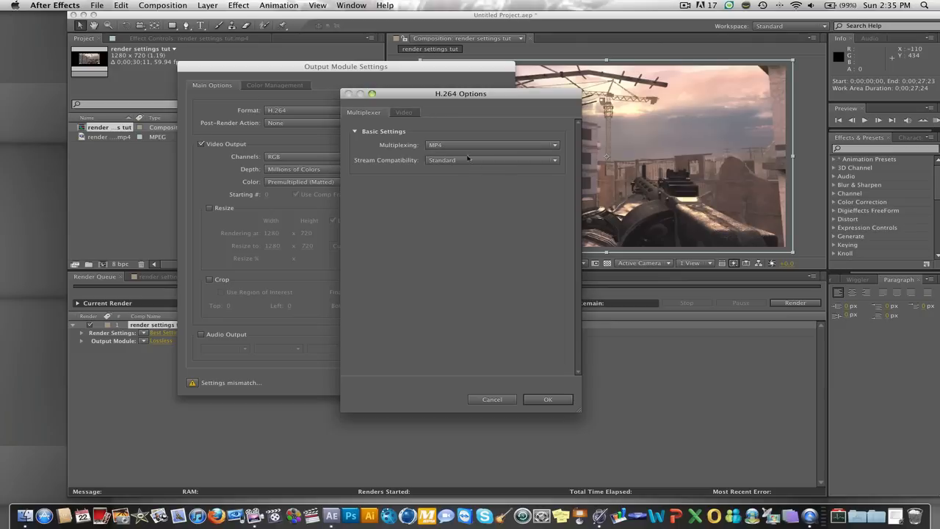
pyautogui.click(404, 112)
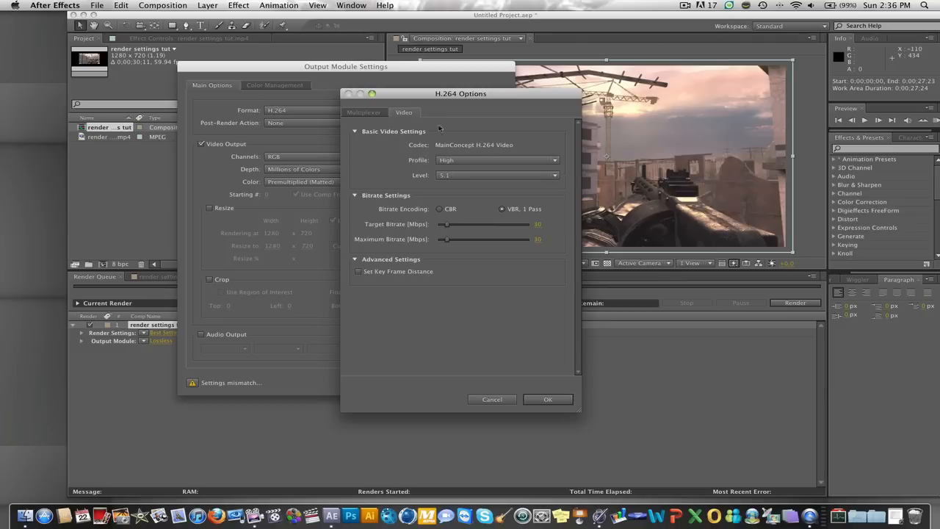
pyautogui.click(548, 399)
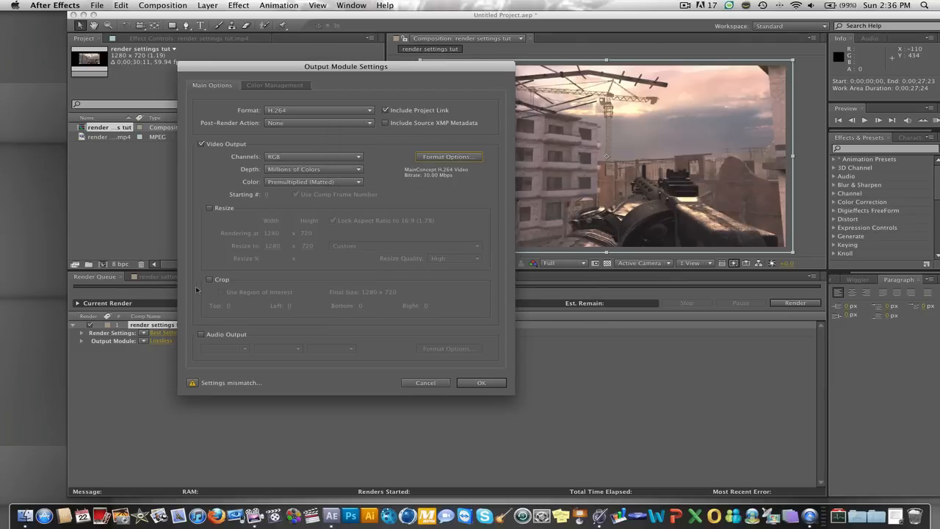
# - Enable Audio Output for the render and accept the output module settings
pyautogui.click(199, 334)
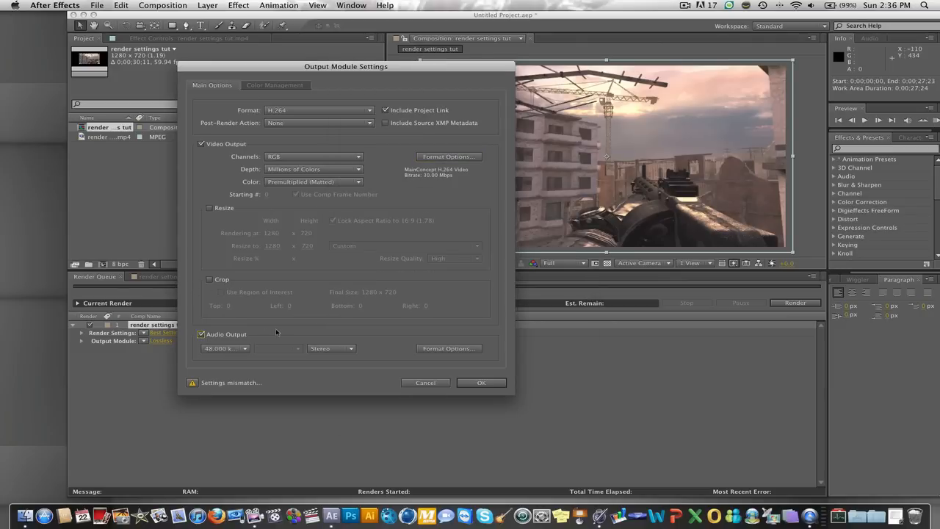
pyautogui.moveTo(345, 281)
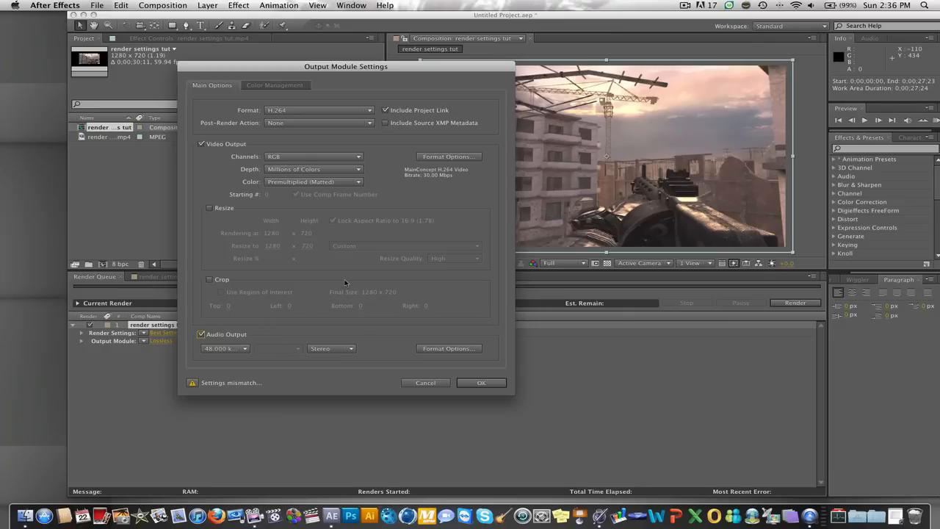
pyautogui.moveTo(485, 366)
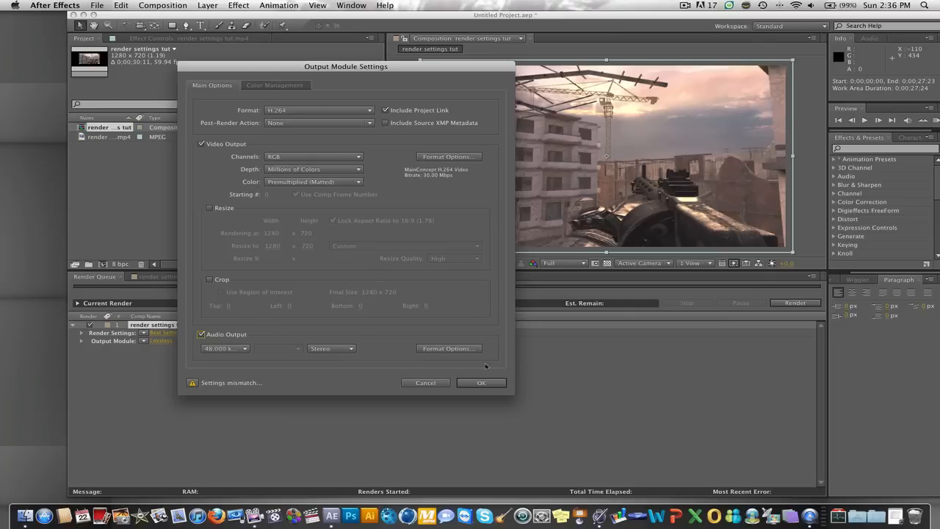
pyautogui.click(481, 382)
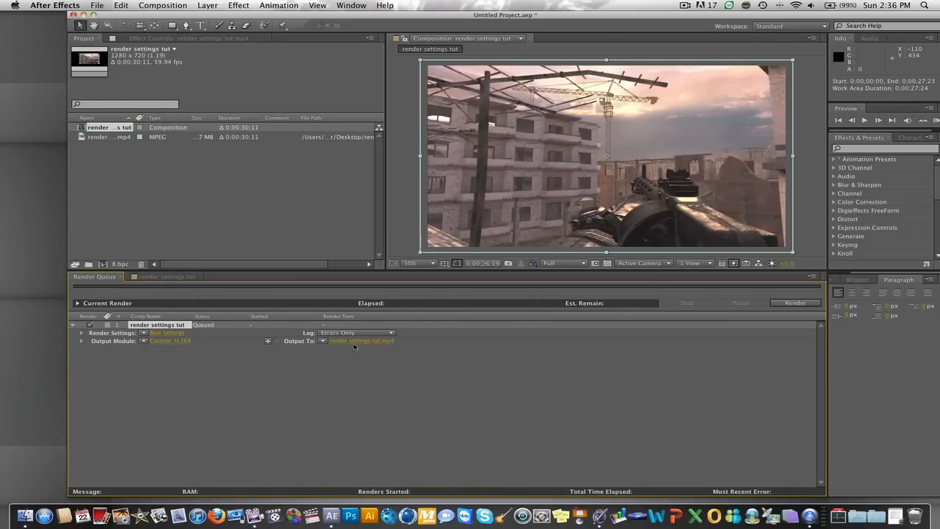
# - Save the output to the Desktop as 'render settings tut1' and start the render
pyautogui.click(361, 341)
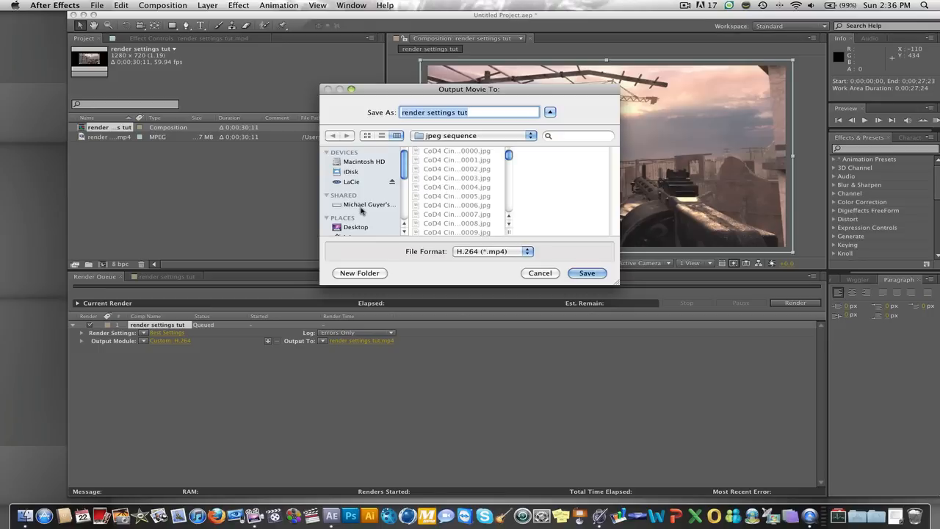
pyautogui.click(355, 226)
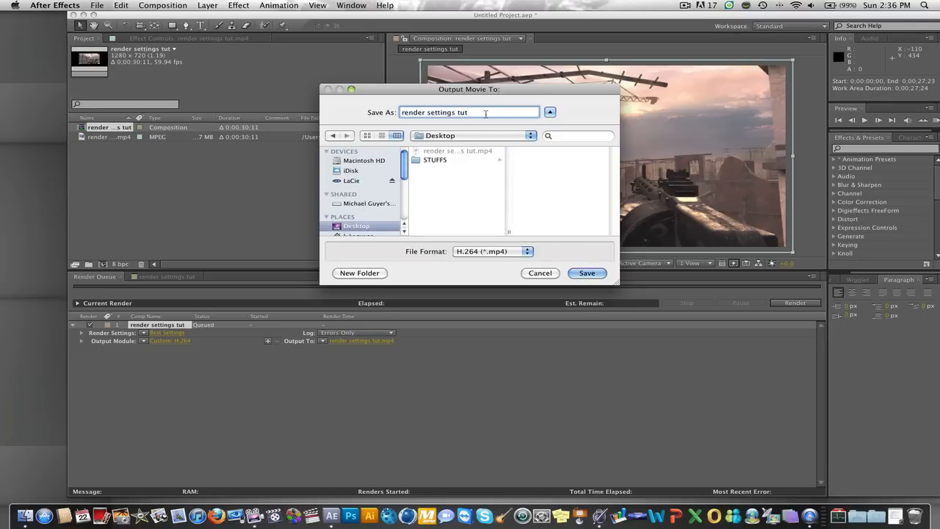
pyautogui.write('1')
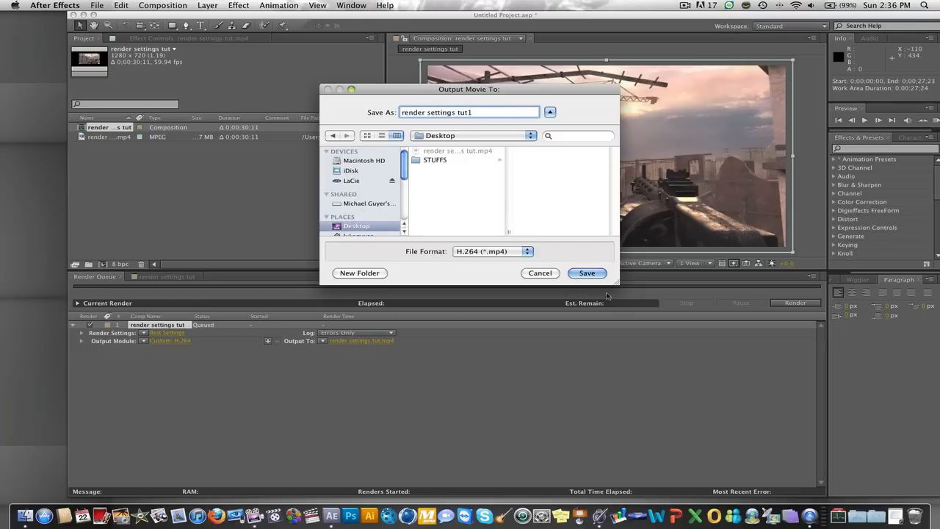
pyautogui.click(587, 272)
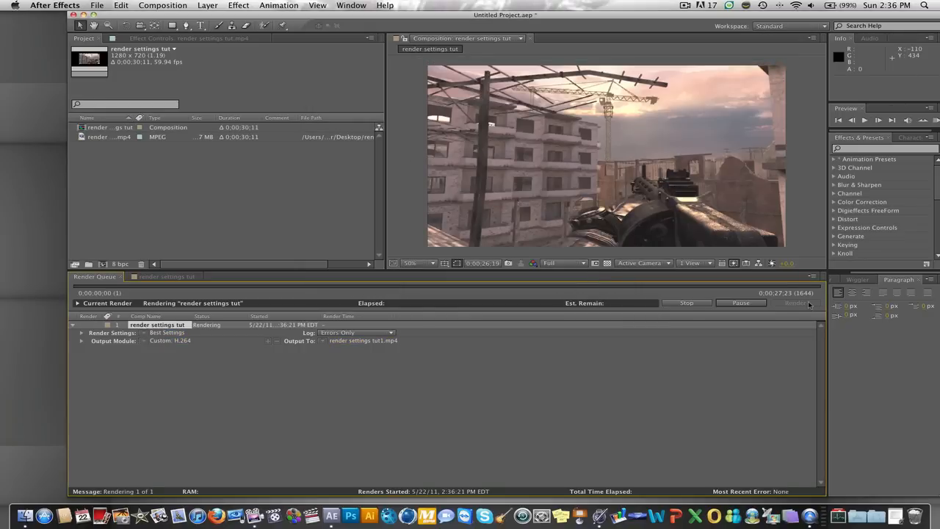